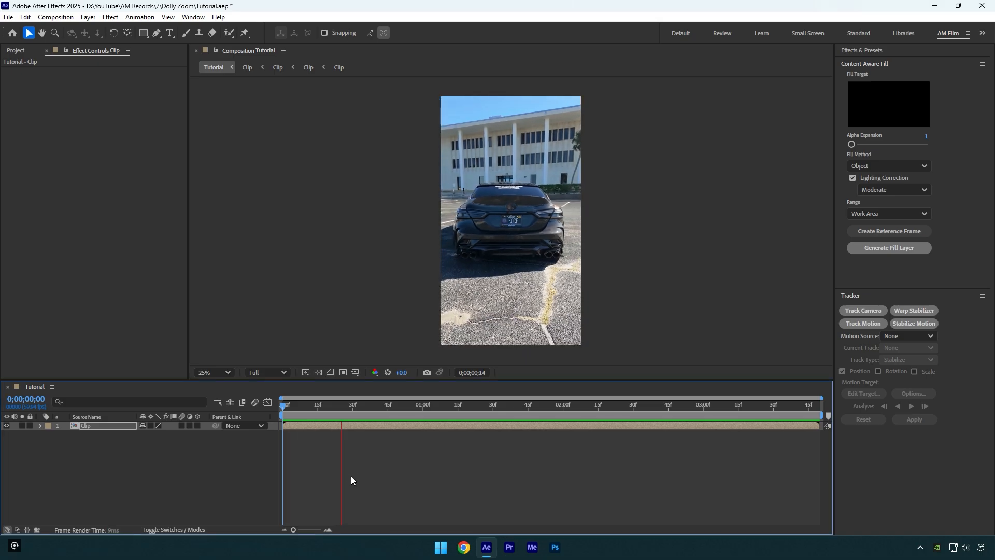
Step: Select the car clip layer and move the playhead to about 2;54
{"action": "left_click", "coordinate": [614, 411]}
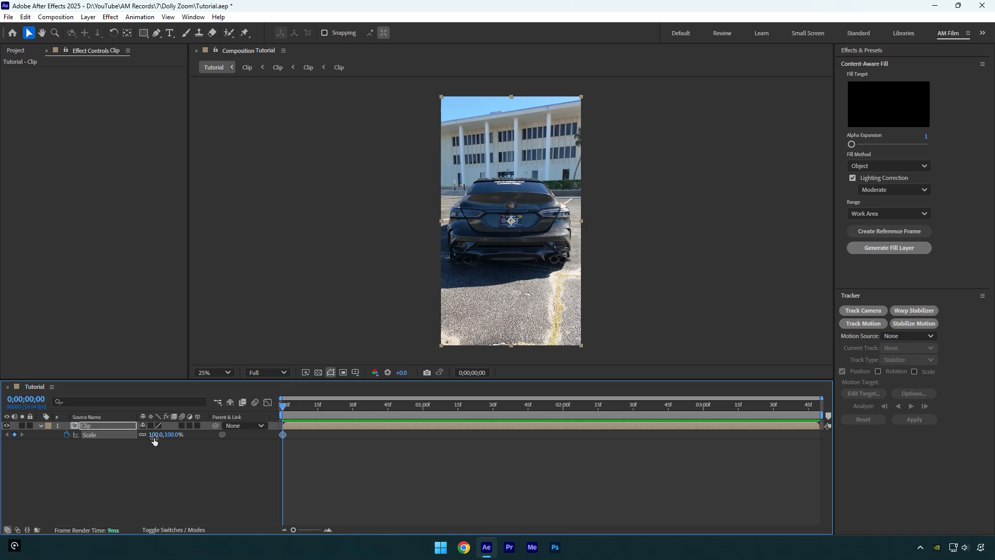
{"action": "left_click", "coordinate": [689, 404]}
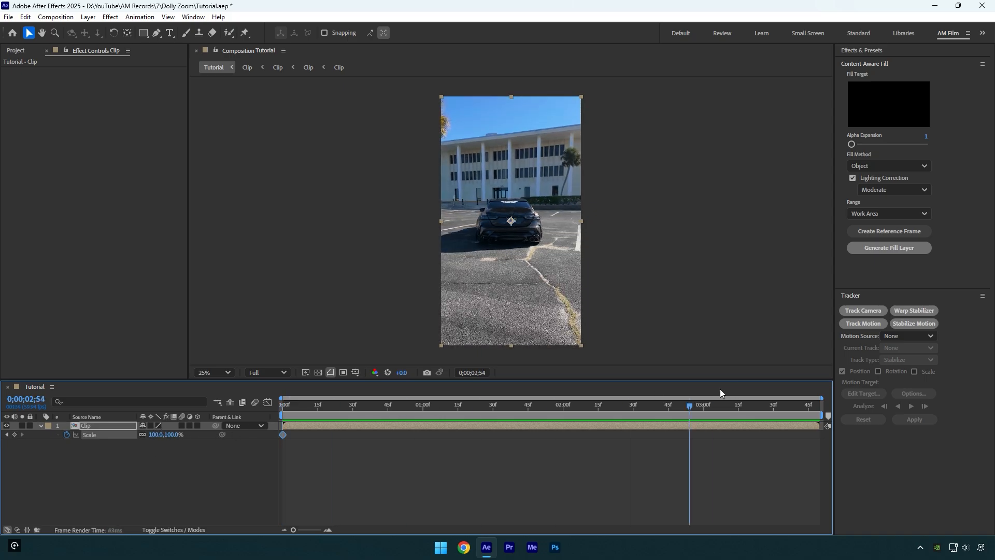